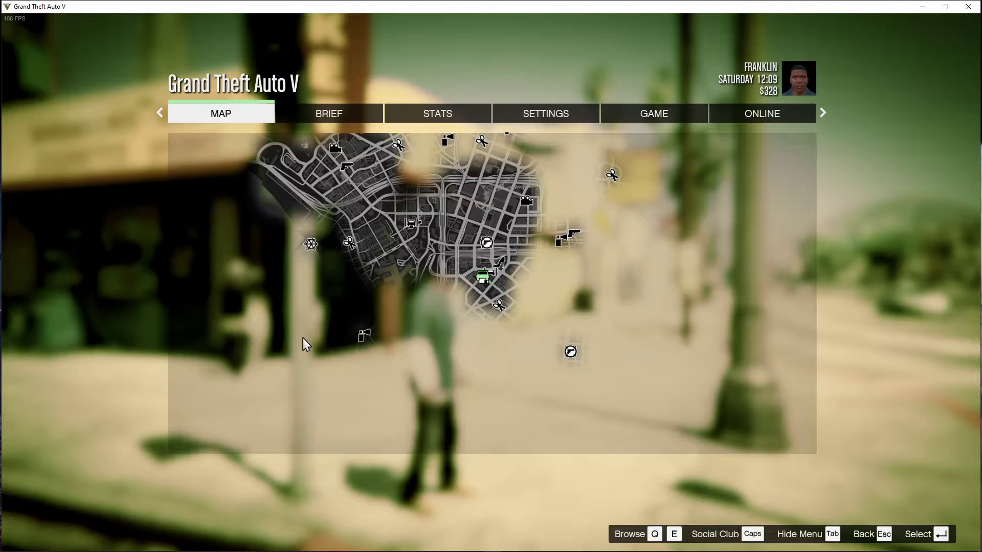
mouse_move(535, 162)
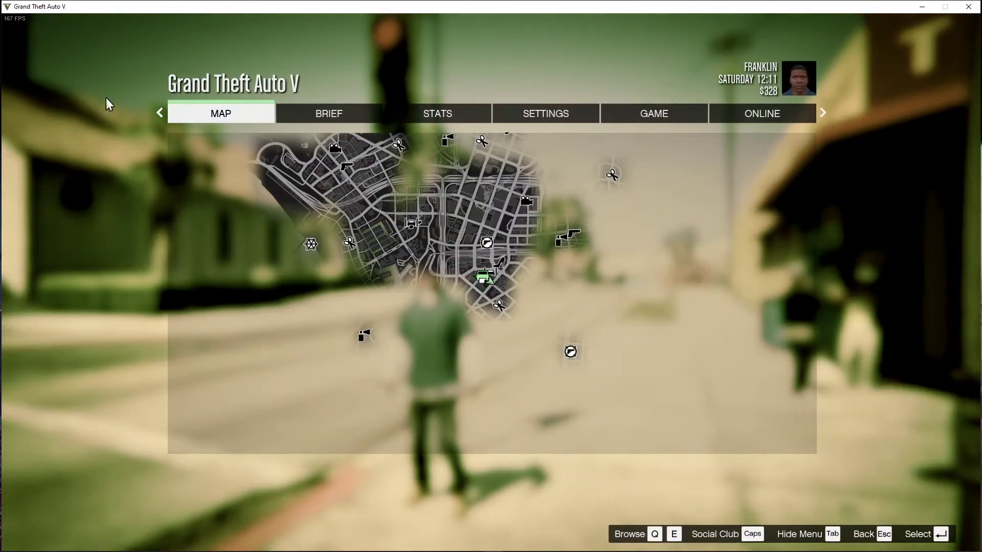
Bring up GTA V's advanced graphics settings with long shadows, high-res shadows and frame scaling off
left_click(544, 113)
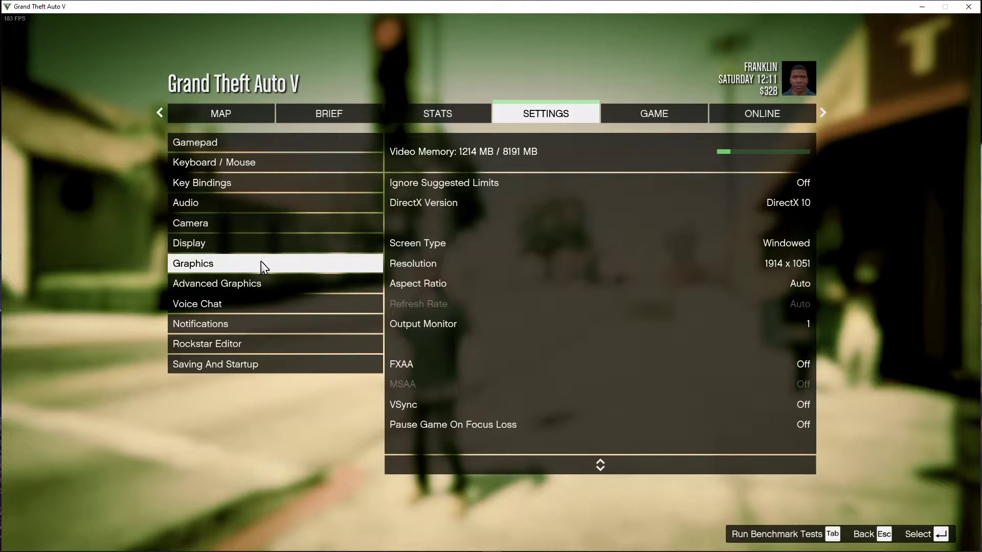
mouse_move(682, 272)
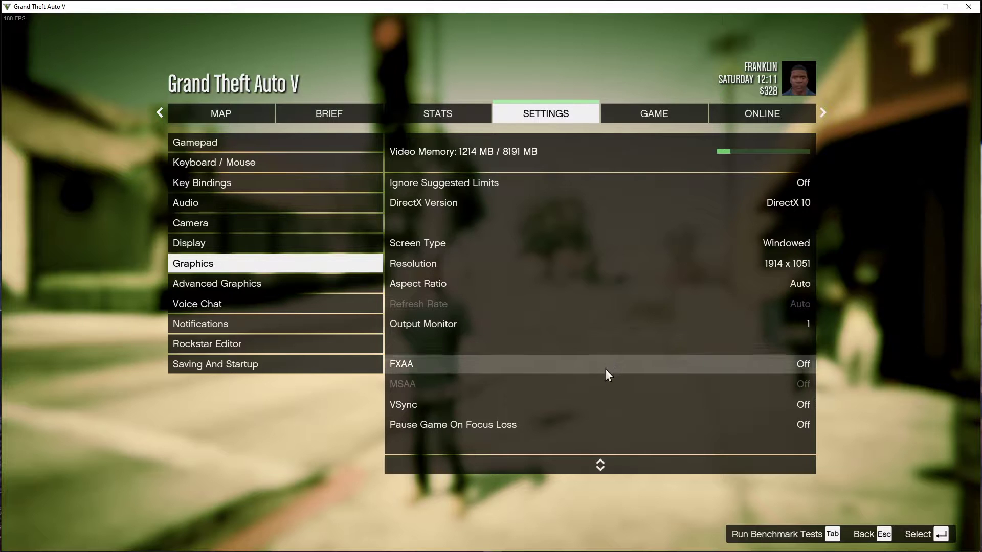
mouse_move(513, 406)
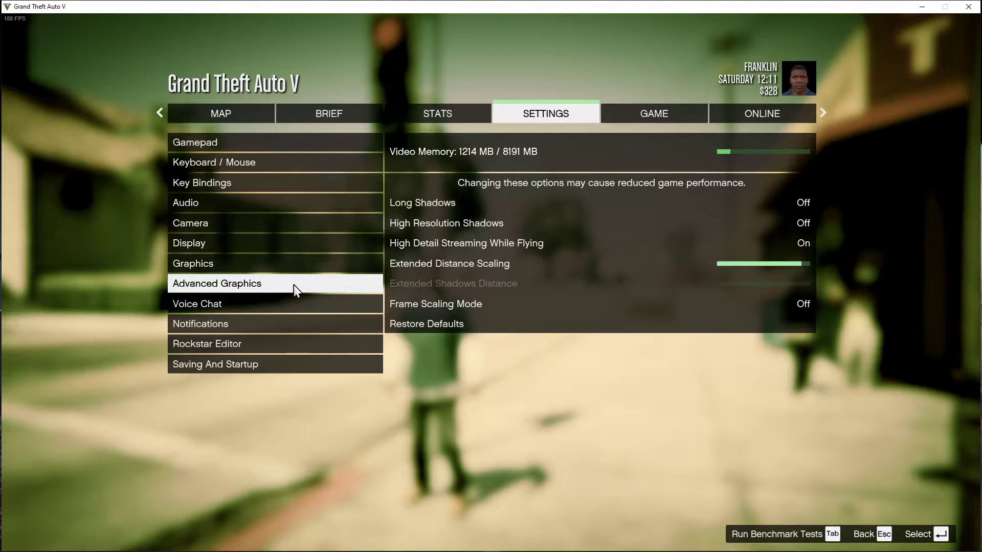
mouse_move(429, 223)
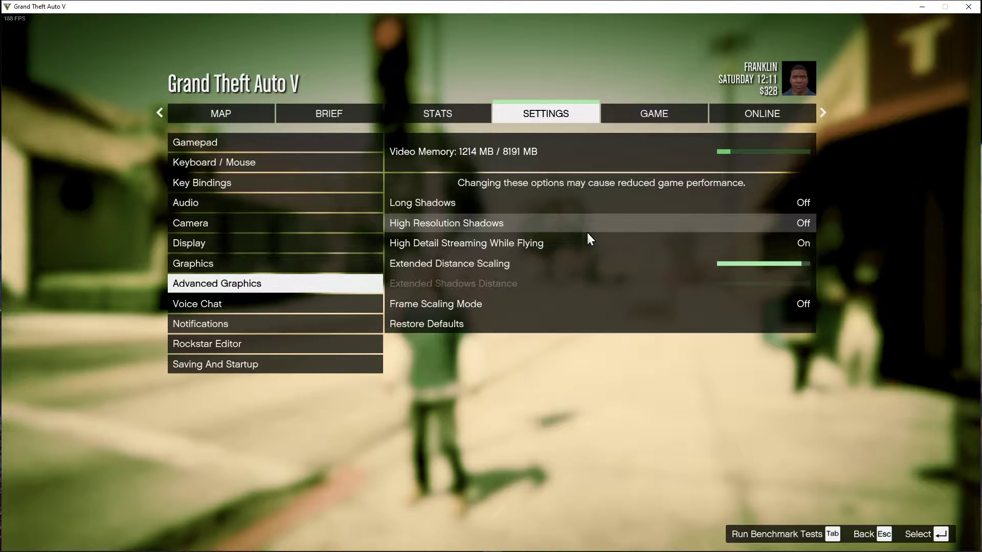
mouse_move(582, 264)
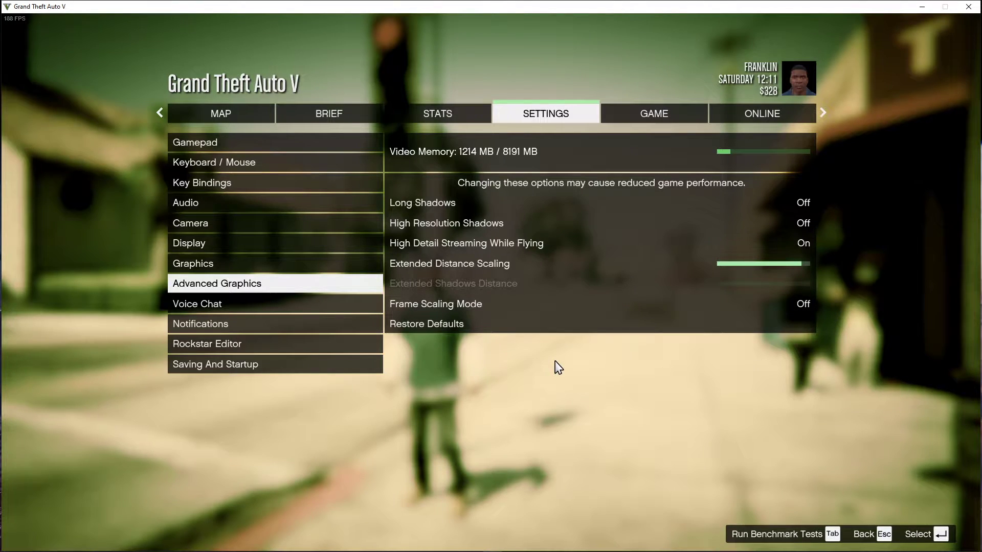
mouse_move(518, 381)
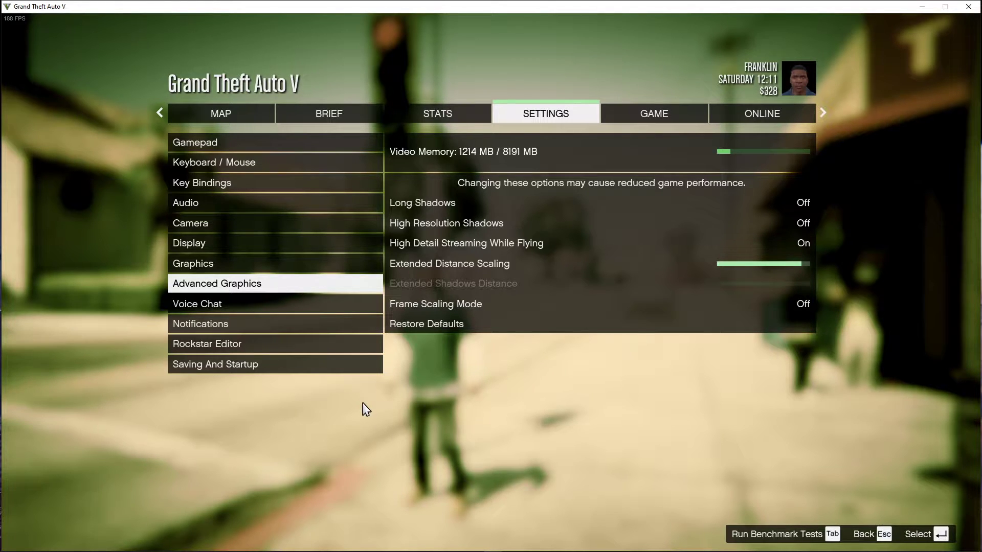
mouse_move(5, 419)
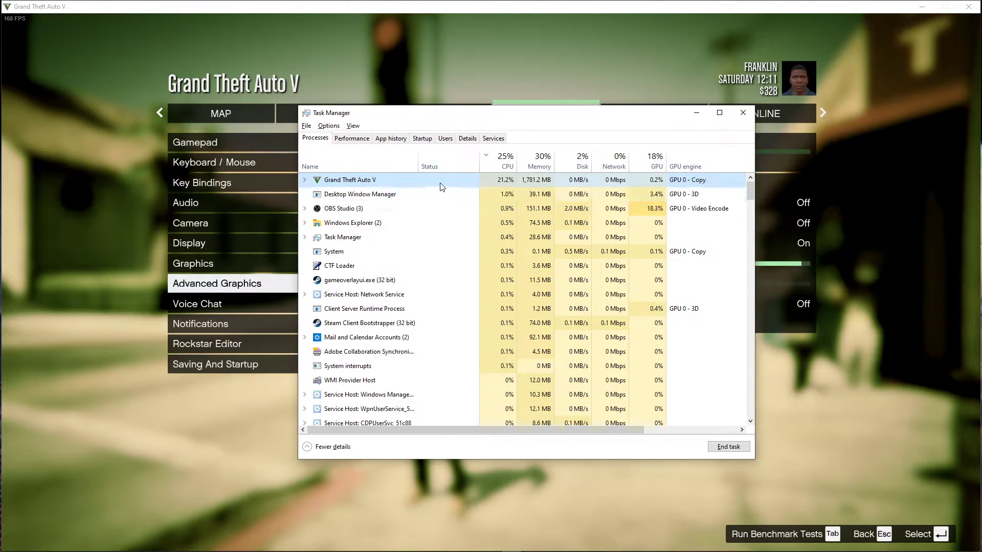
Give the GTA5.exe process High priority from the Details list
right_click(350, 180)
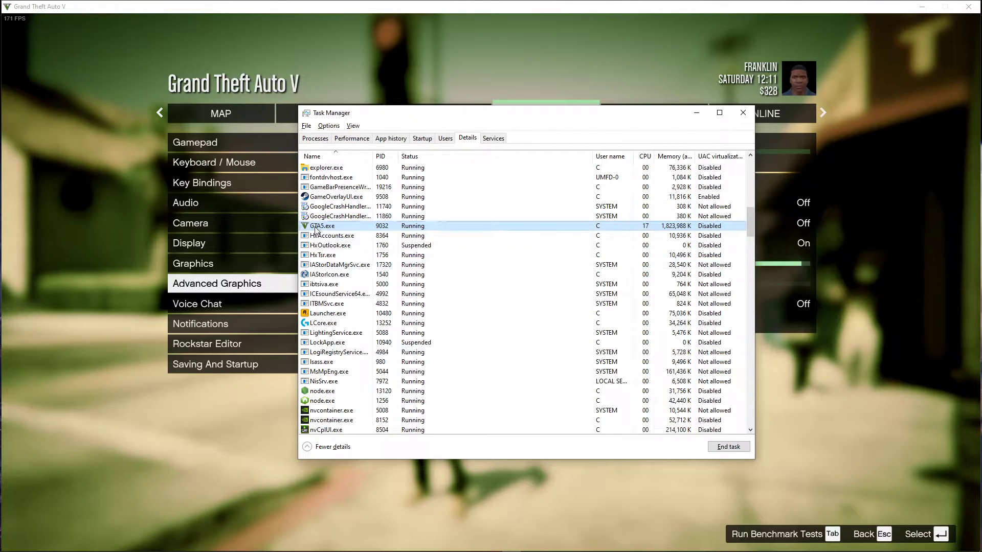
right_click(322, 226)
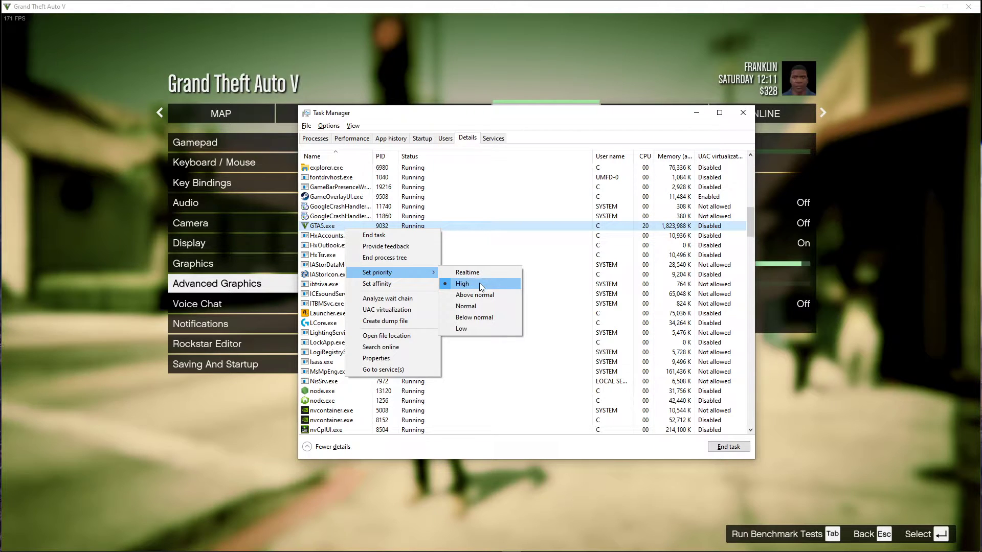
left_click(315, 138)
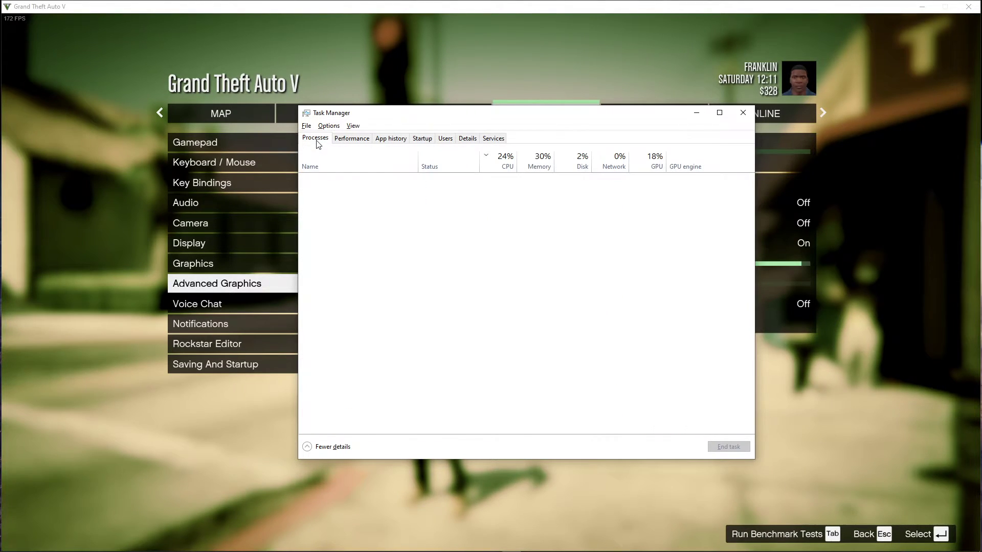
right_click(339, 209)
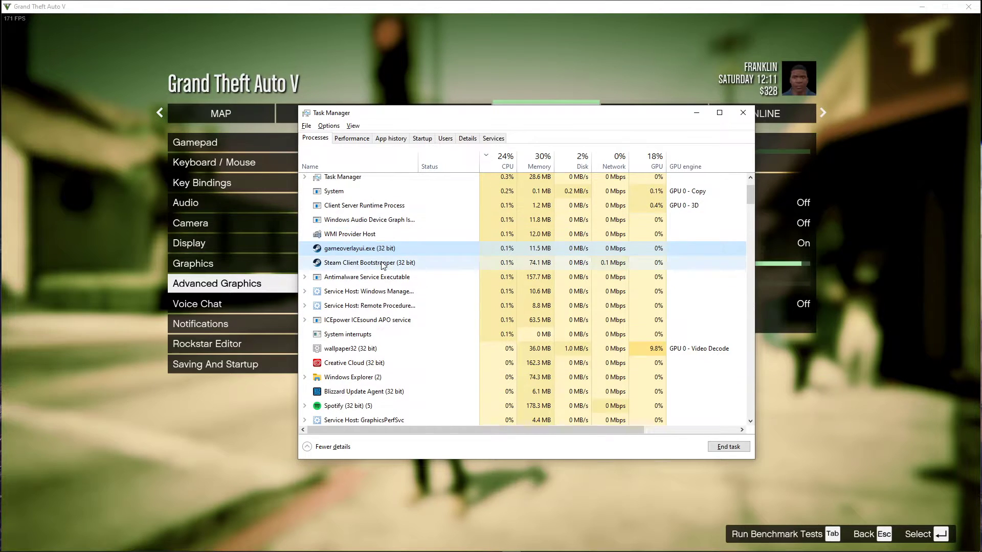
Review the startup apps list, then close Task Manager to return to the game
right_click(354, 333)
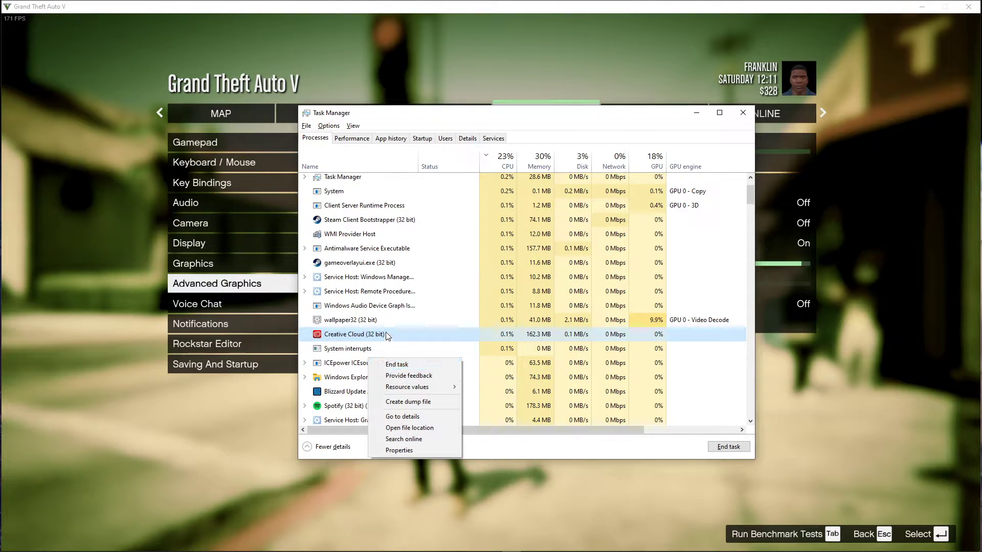
left_click(422, 138)
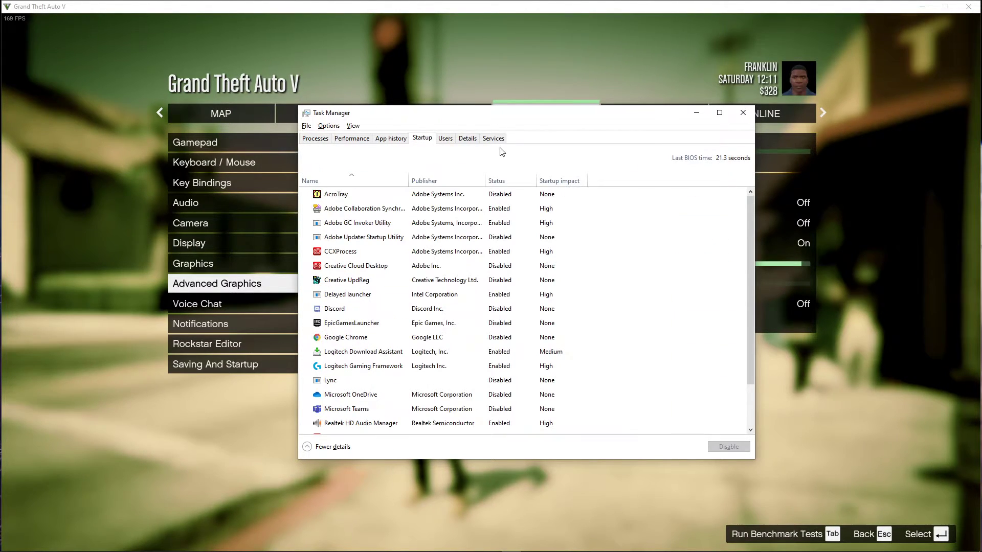
right_click(333, 309)
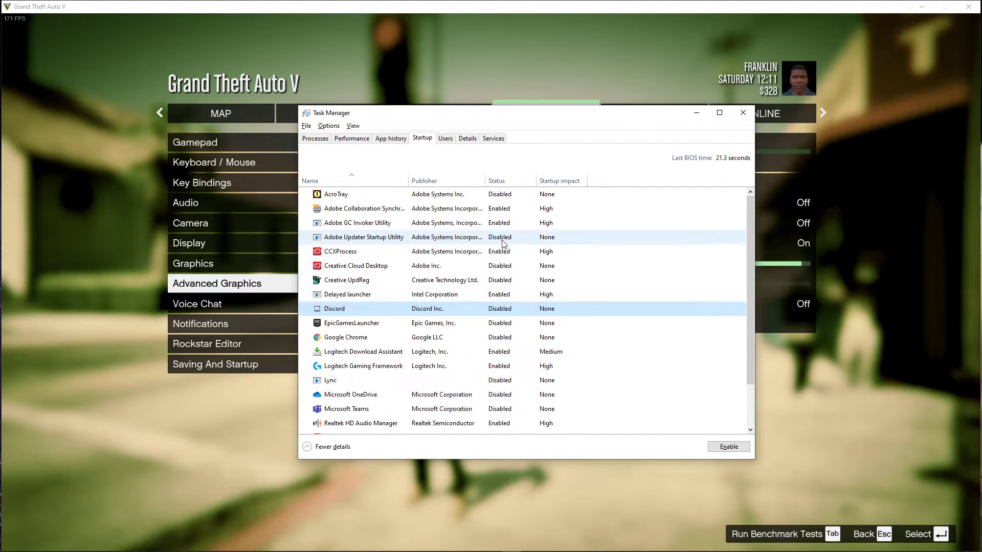
left_click(743, 113)
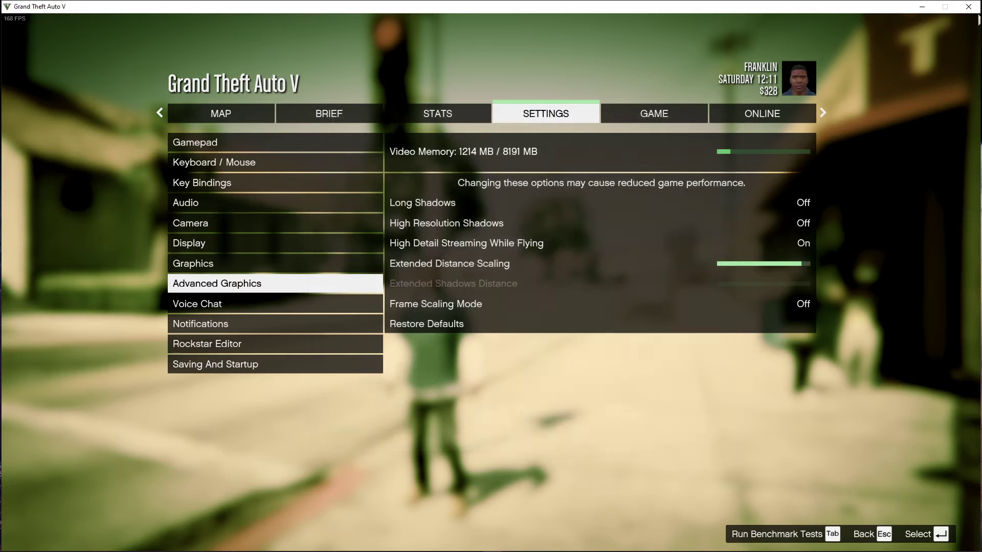
Add Grand Theft Auto V as a program under NVIDIA Manage 3D Settings
left_click(968, 7)
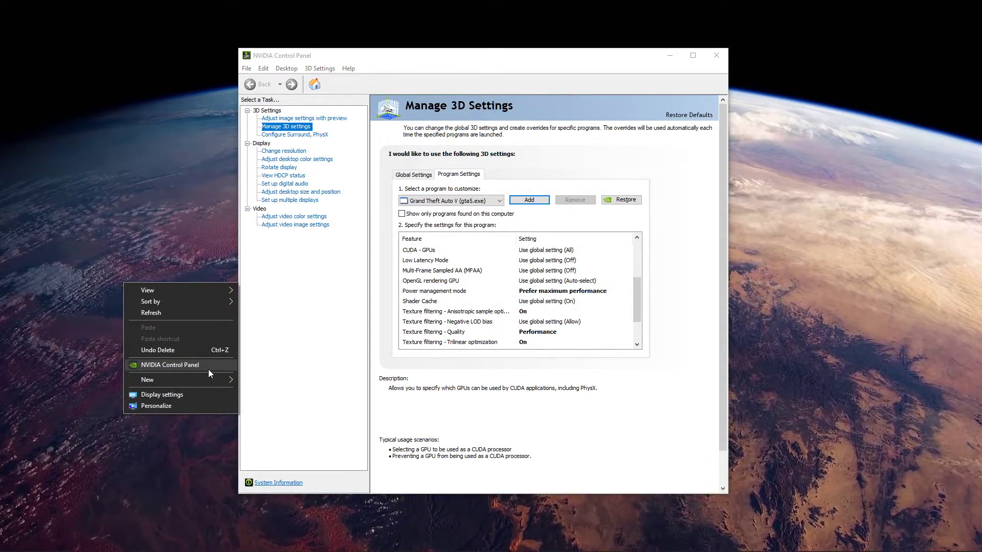
left_click(295, 366)
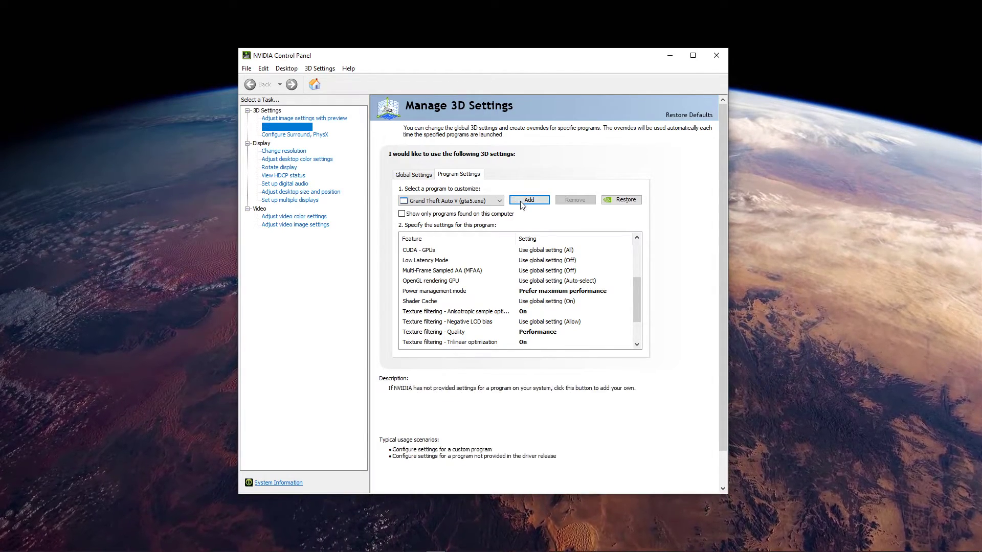
left_click(529, 200)
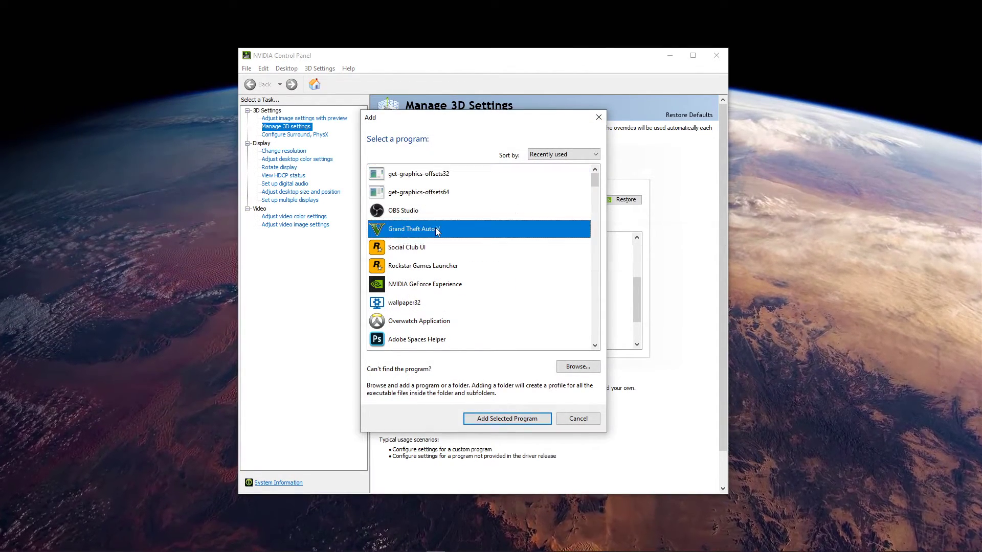
left_click(507, 418)
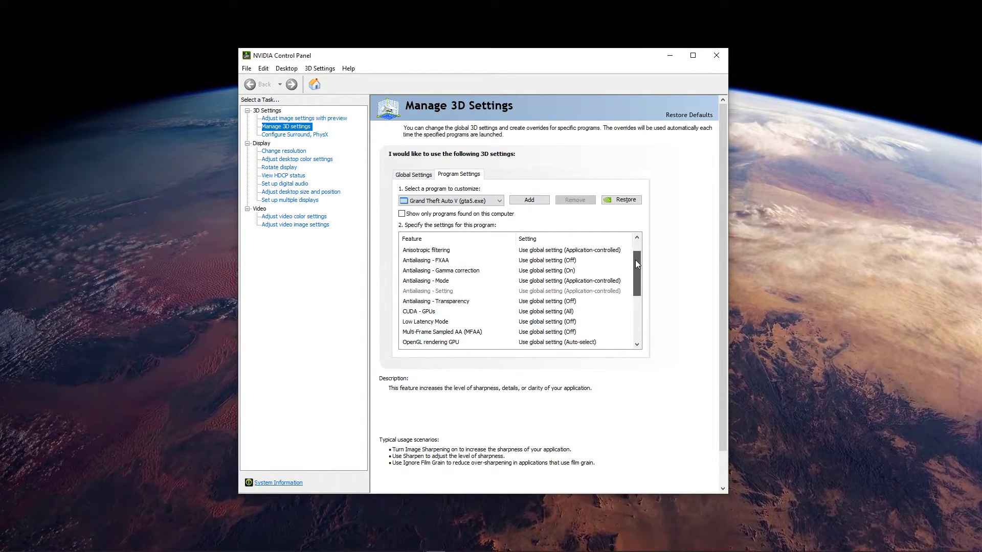
Set its power management to Prefer maximum performance and texture filtering quality to Performance
scroll("down", 3)
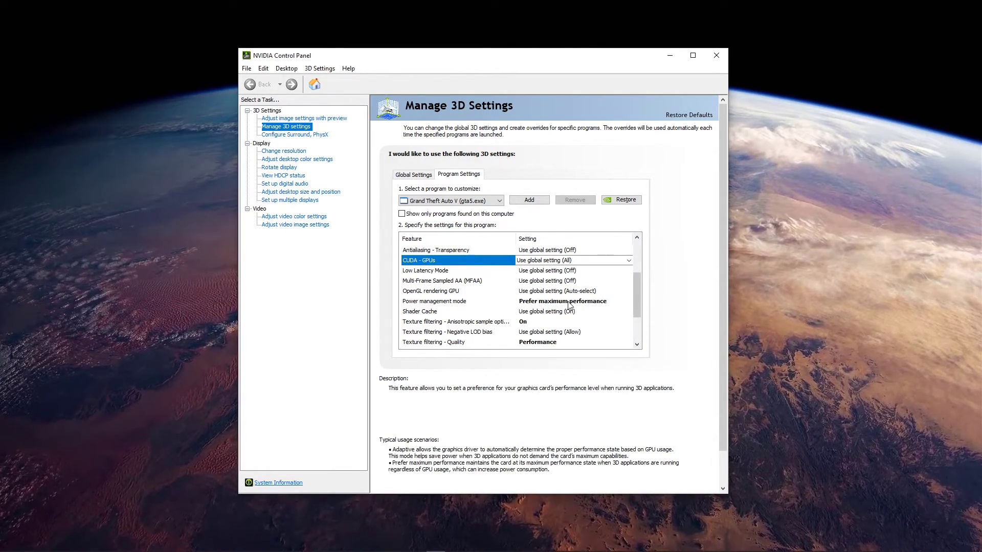
left_click(457, 301)
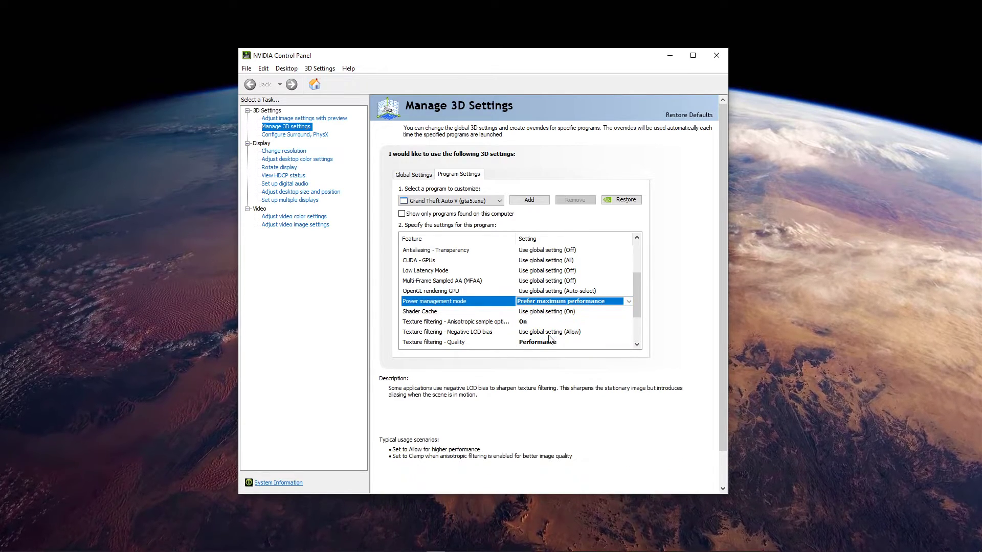
left_click(628, 342)
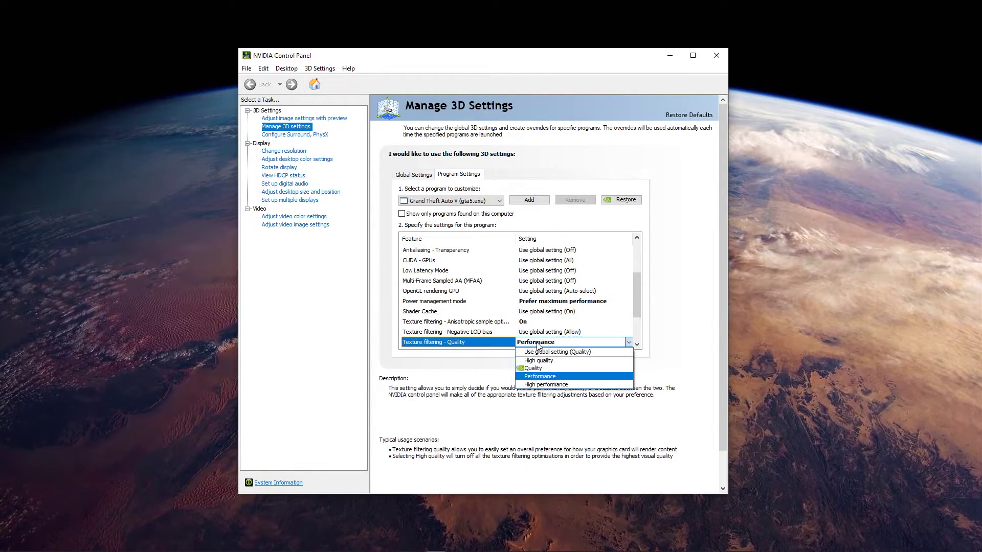
left_click(541, 376)
type("game bar")
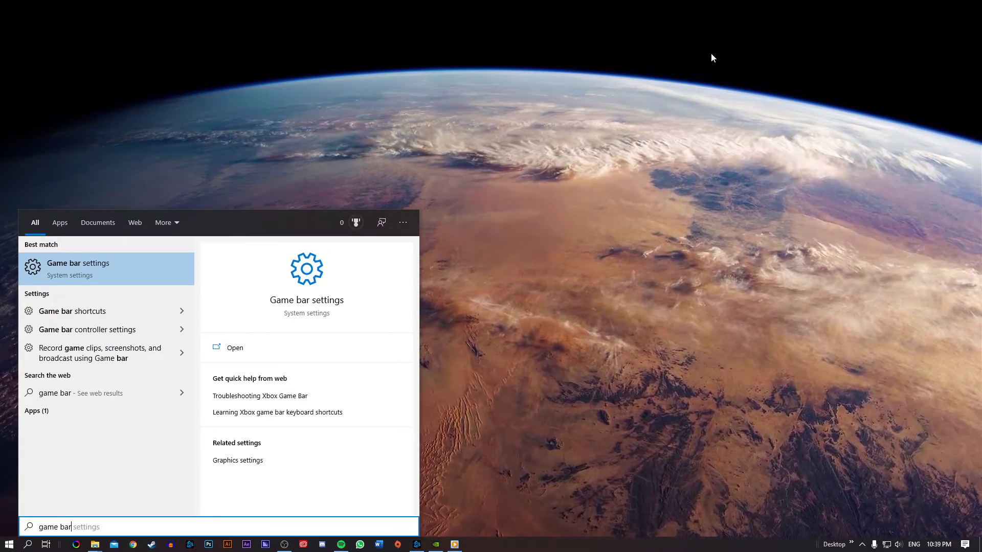
Turn off Game bar clip recording and background recording while playing
left_click(77, 263)
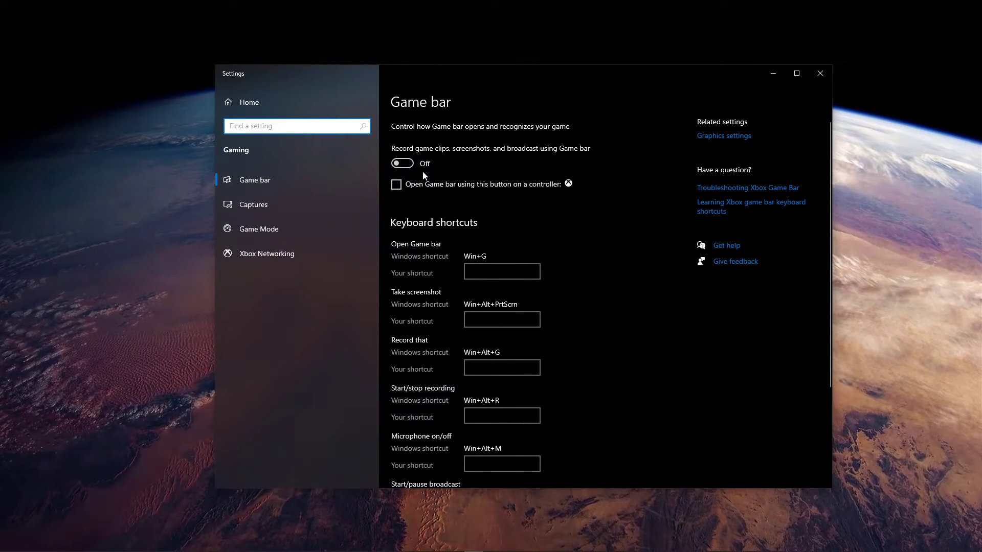
left_click(254, 205)
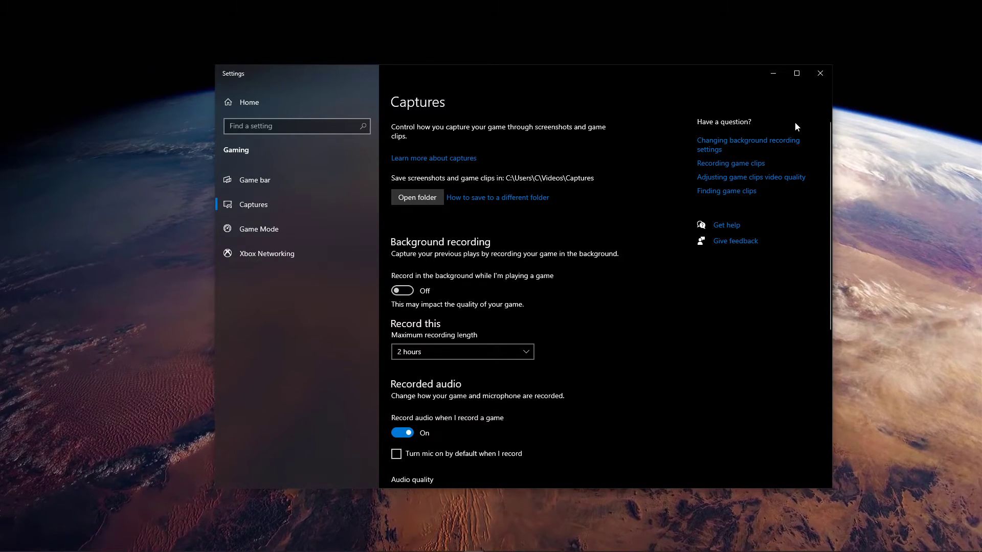
left_click(401, 433)
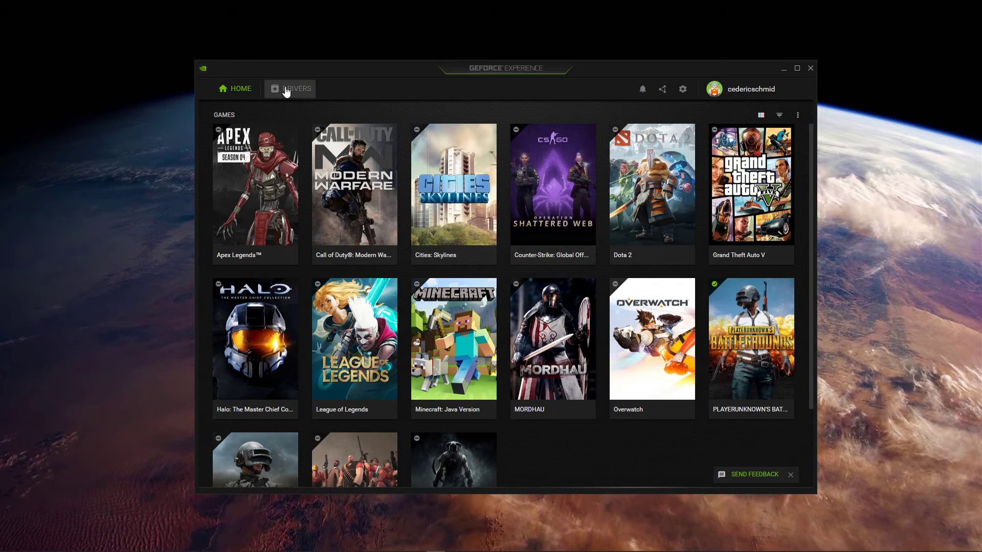
Show the available Game Ready Driver 445.75 ready to download on the Drivers page
left_click(296, 88)
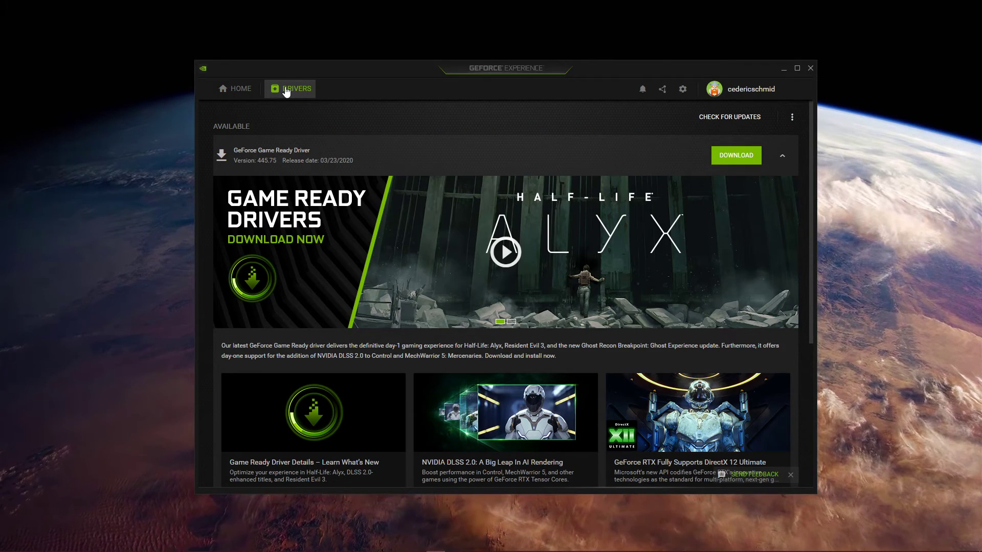